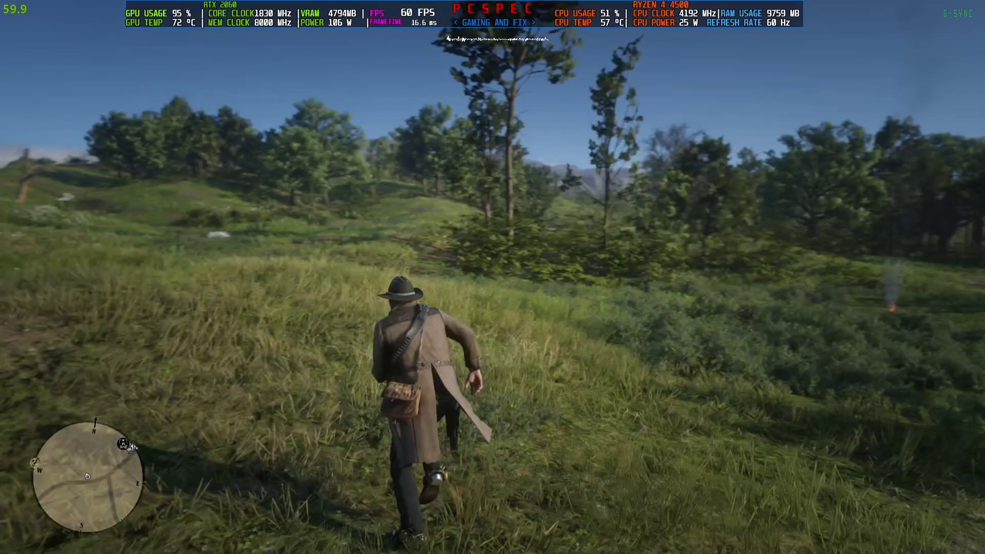
Step: Scroll through the content being reviewed before switching to the wallpaper manager
{"action": "key", "text": "w"}
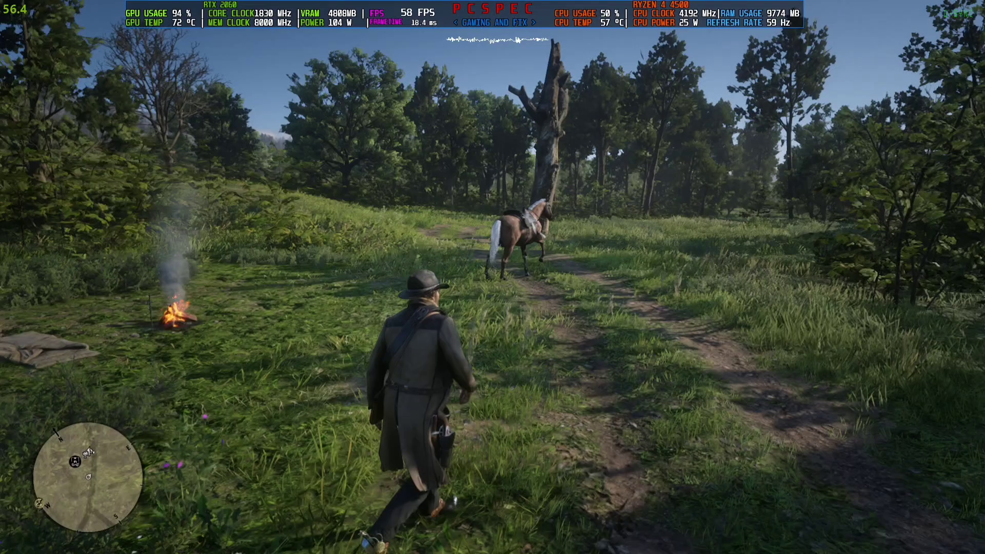
{"action": "key", "text": "w"}
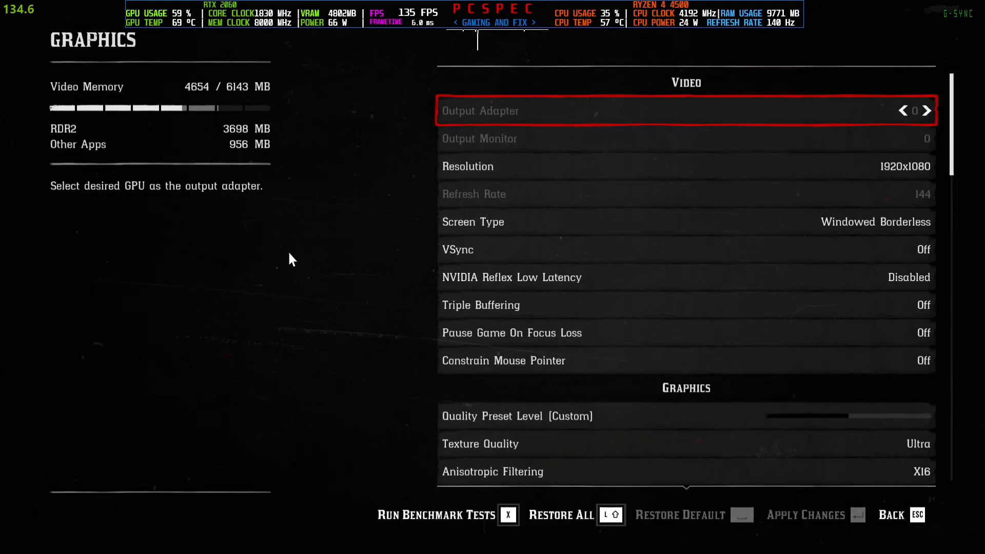
{"action": "scroll", "scroll_direction": "down", "scroll_amount": 3}
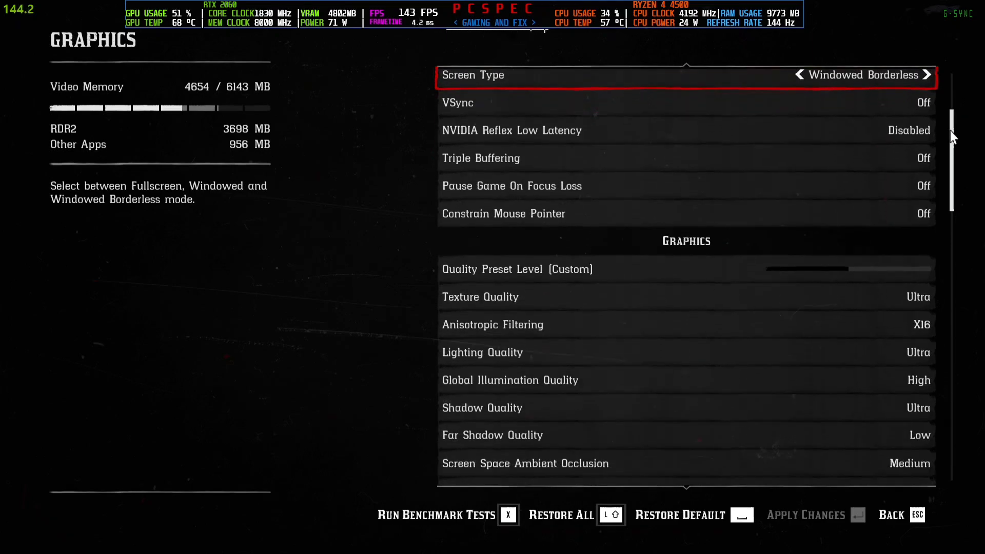
{"action": "mouse_move", "coordinate": [872, 158]}
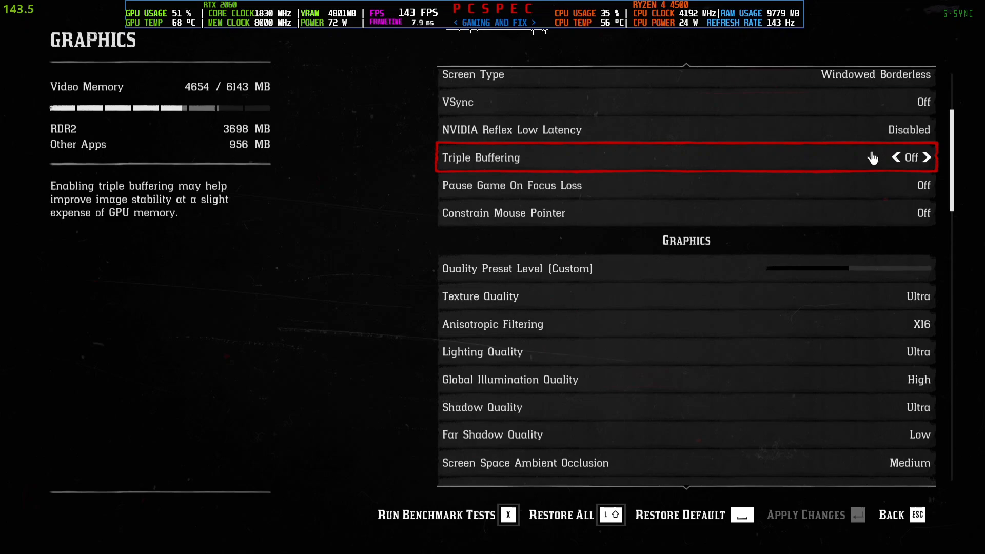
{"action": "scroll", "scroll_direction": "down", "scroll_amount": 3}
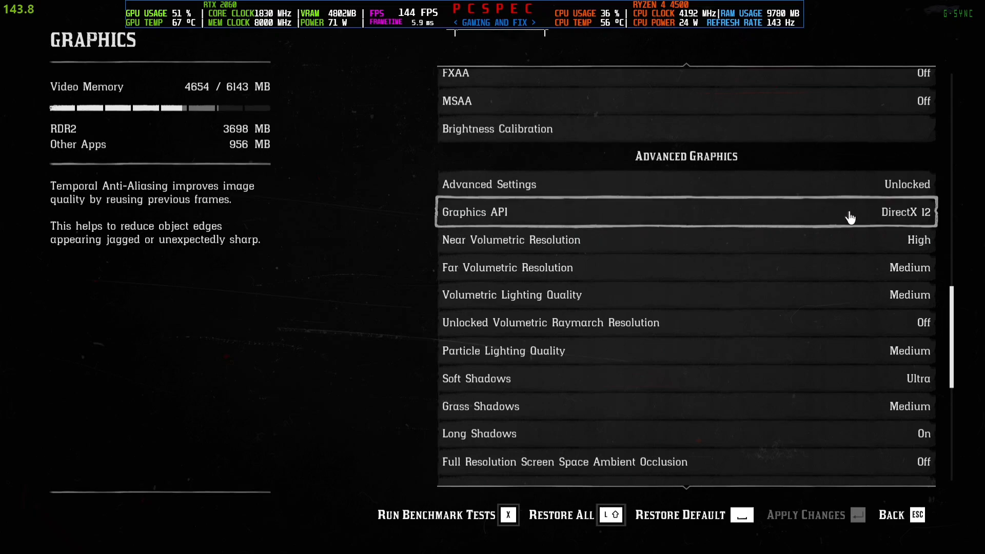
{"action": "mouse_move", "coordinate": [920, 223]}
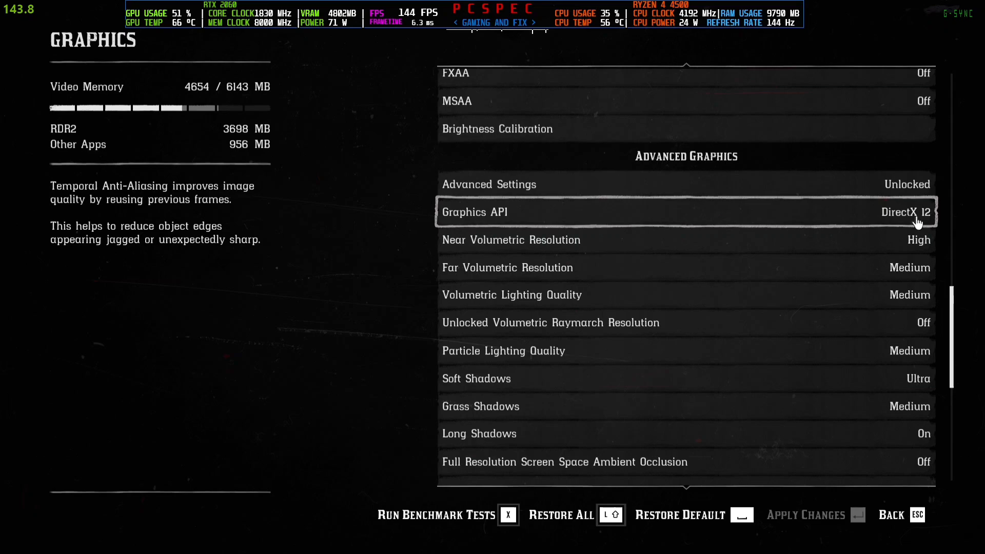
{"action": "scroll", "scroll_direction": "down", "scroll_amount": 3}
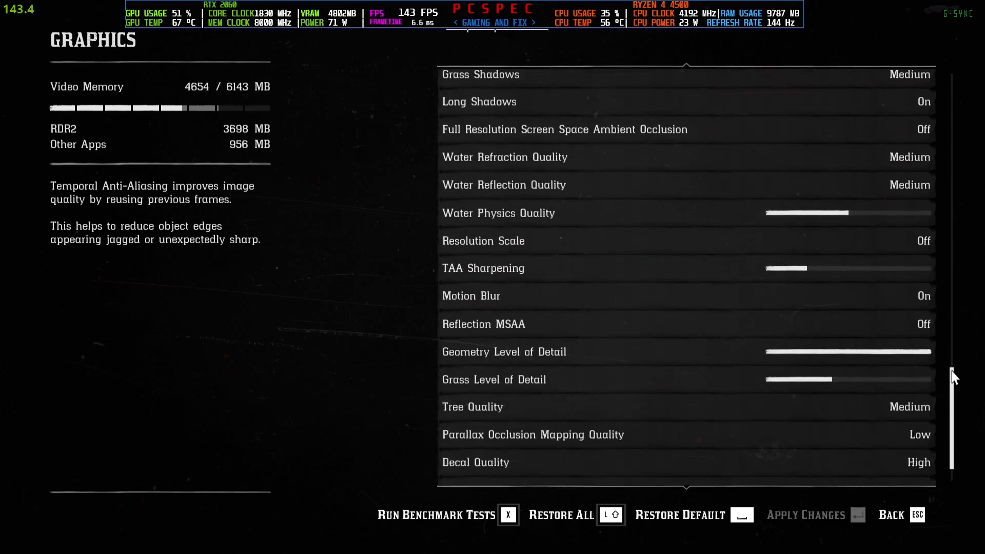
{"action": "scroll", "scroll_direction": "down", "scroll_amount": 3}
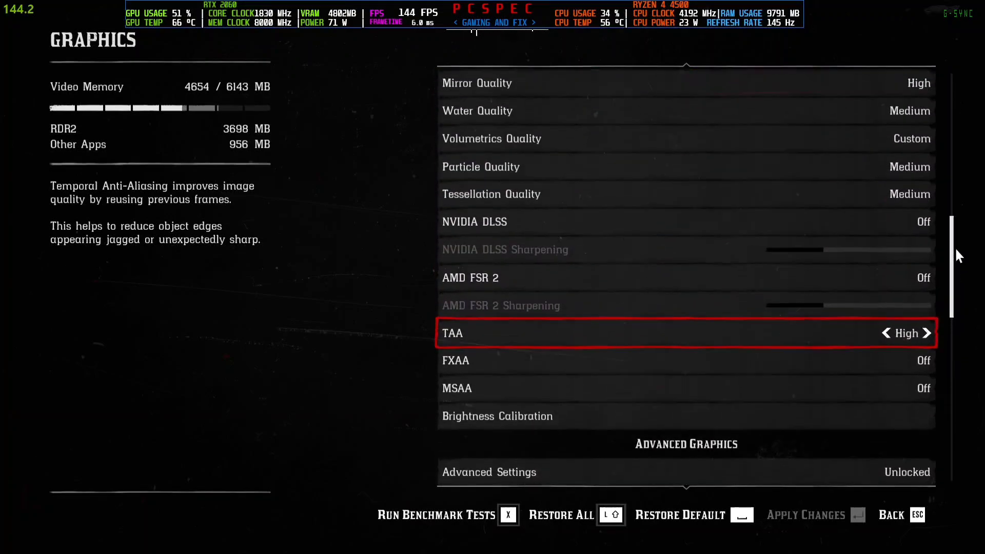
{"action": "scroll", "scroll_direction": "up", "scroll_amount": 3}
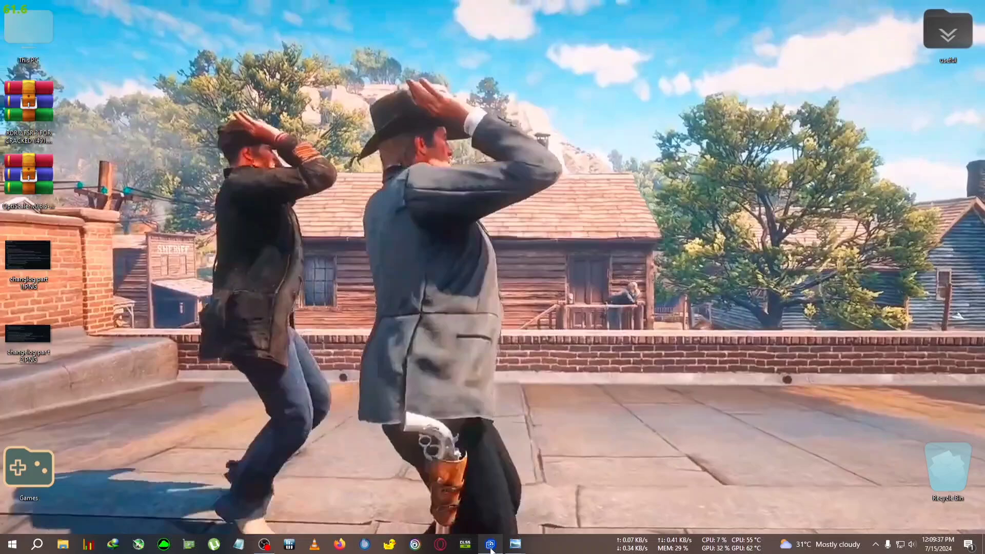
Step: Apply the red RDR 2 revolver wallpaper in Wallpaper Engine and hide its window
{"action": "left_click", "coordinate": [490, 544]}
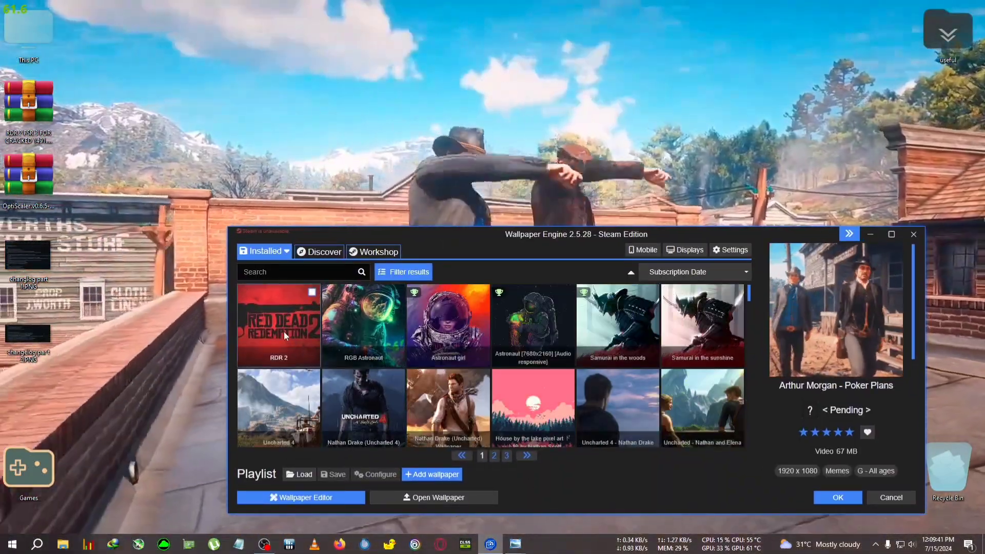
{"action": "left_click", "coordinate": [278, 325]}
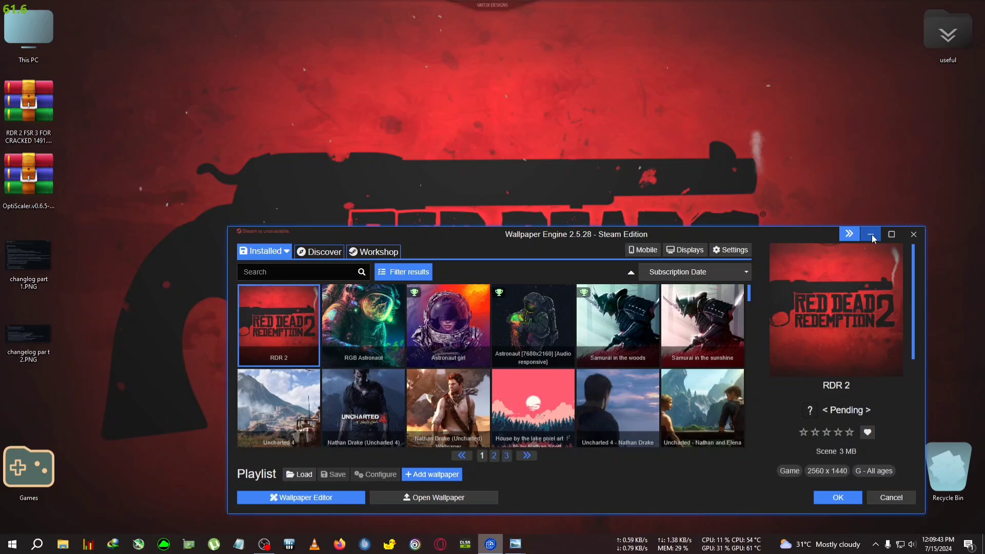
{"action": "left_click", "coordinate": [870, 234]}
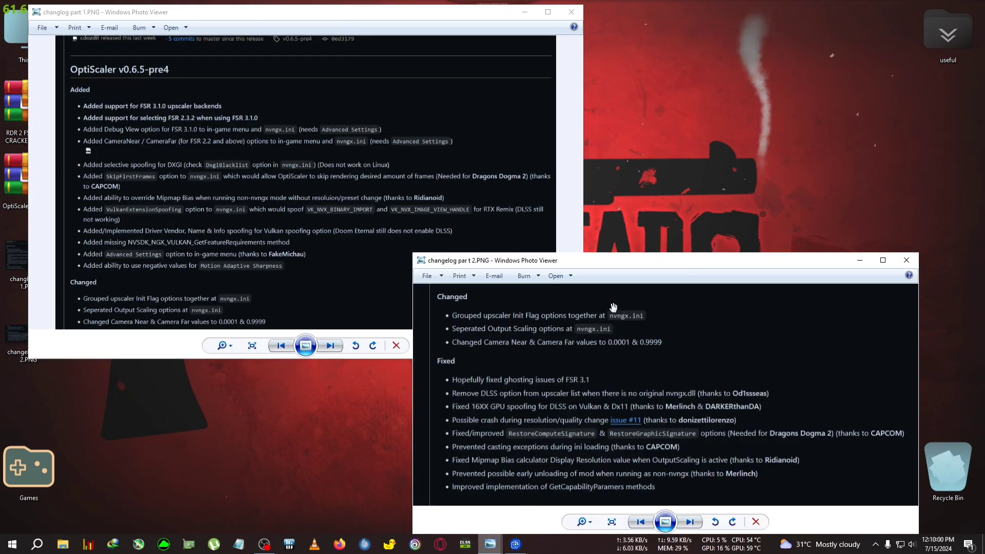
{"action": "mouse_move", "coordinate": [649, 309]}
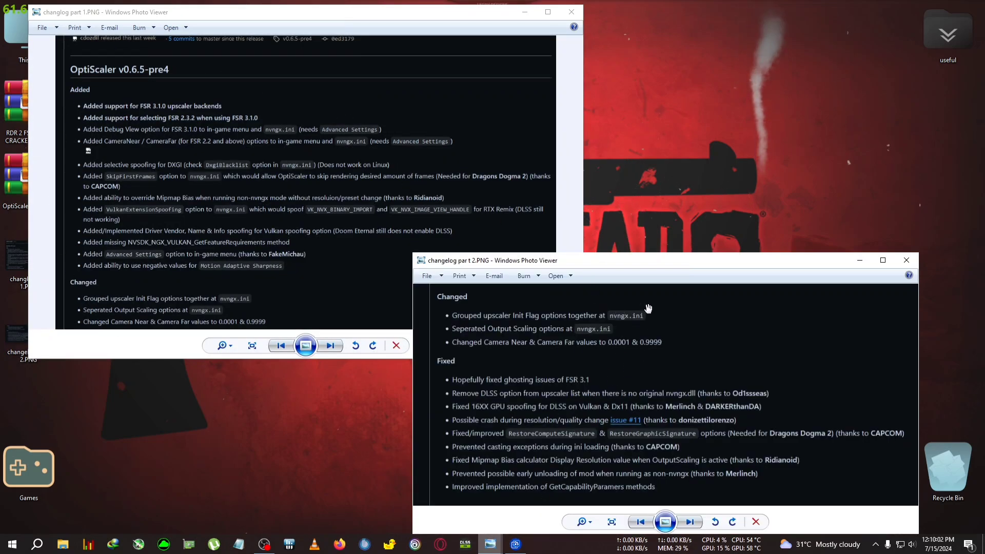
{"action": "mouse_move", "coordinate": [295, 396]}
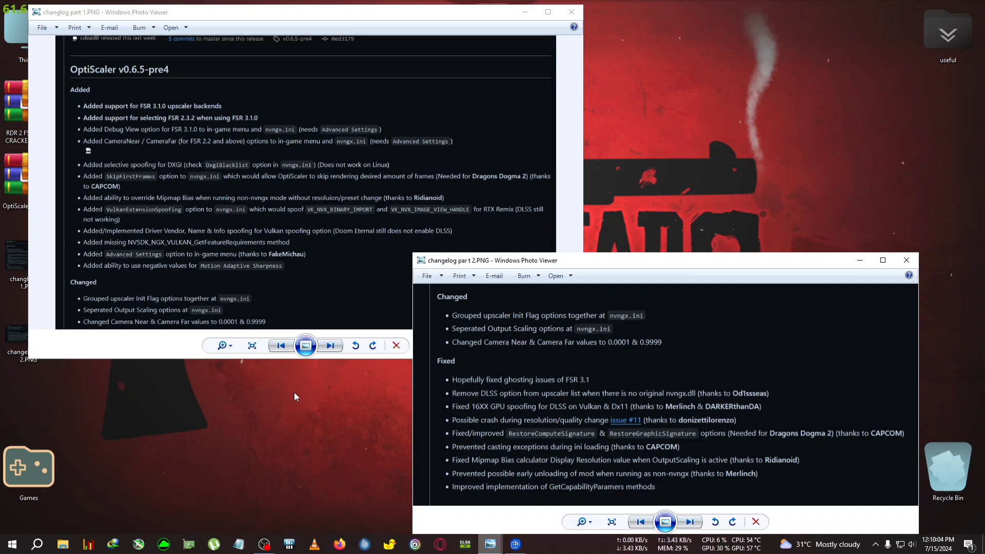
{"action": "mouse_move", "coordinate": [382, 351]}
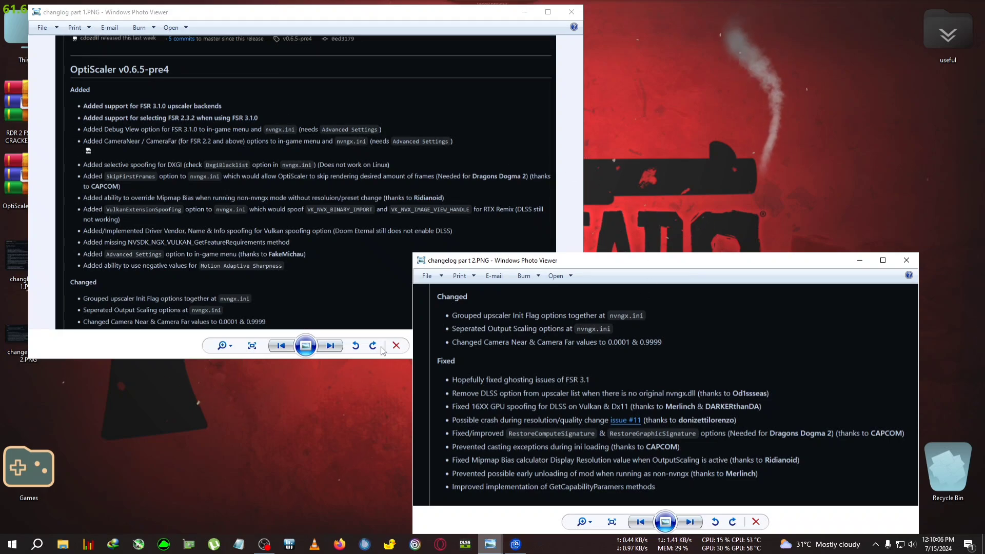
{"action": "mouse_move", "coordinate": [46, 417]}
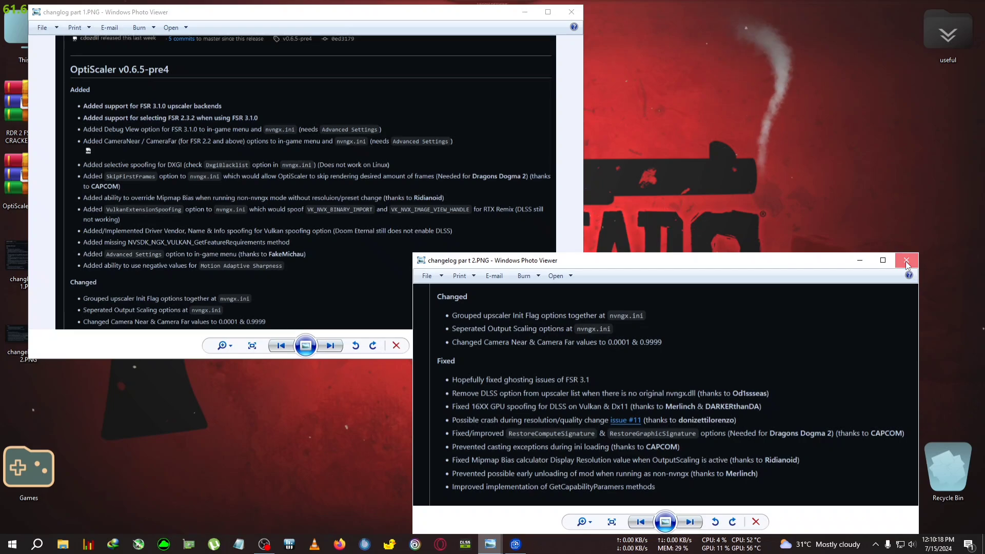
Step: Close the second OptiScaler v0.6.5-pre4 changelog image in Windows Photo Viewer
{"action": "left_click", "coordinate": [906, 261]}
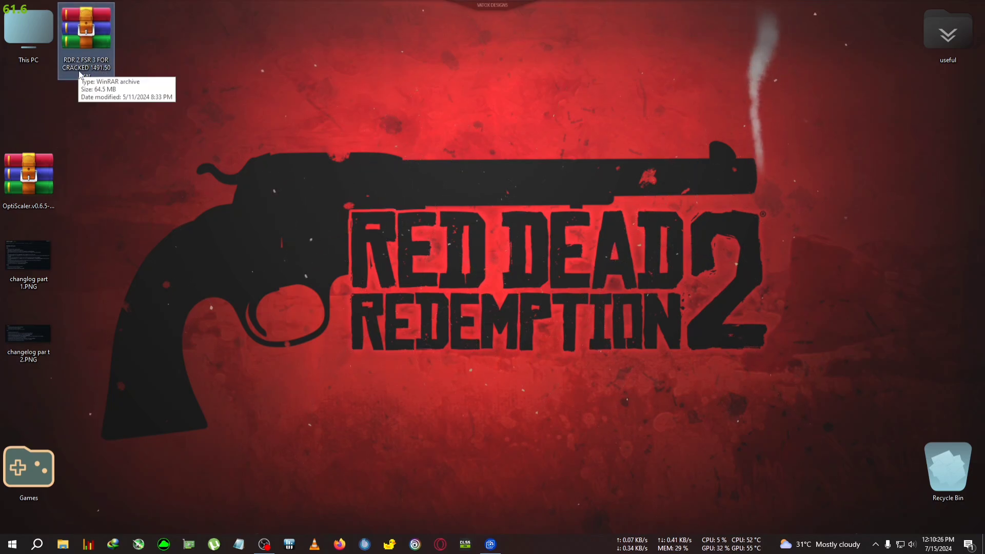
Step: Place the OptiScaler archive beside the FSR 3 archive and extract both into desktop folders
{"action": "left_click_drag", "start_coordinate": [29, 183], "coordinate": [175, 47]}
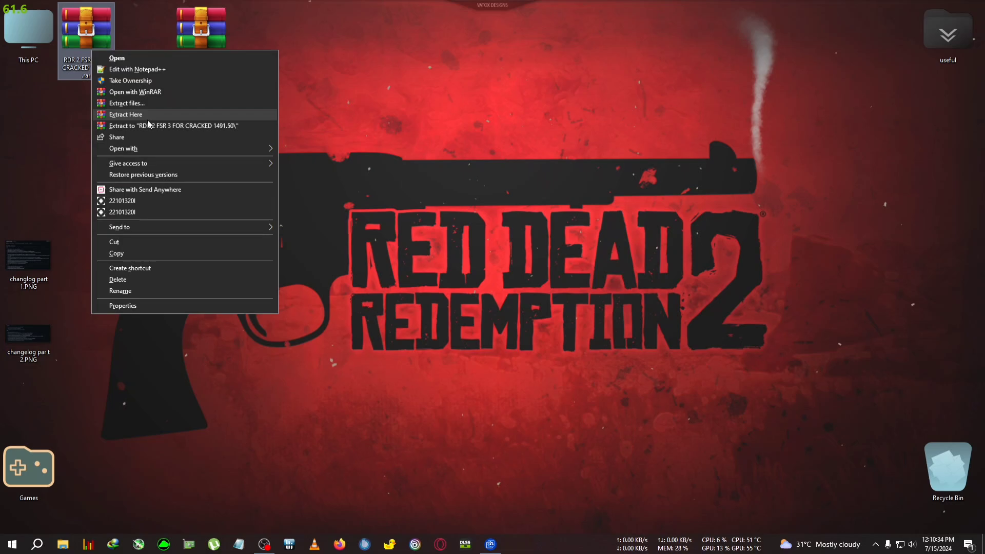
{"action": "left_click", "coordinate": [125, 114]}
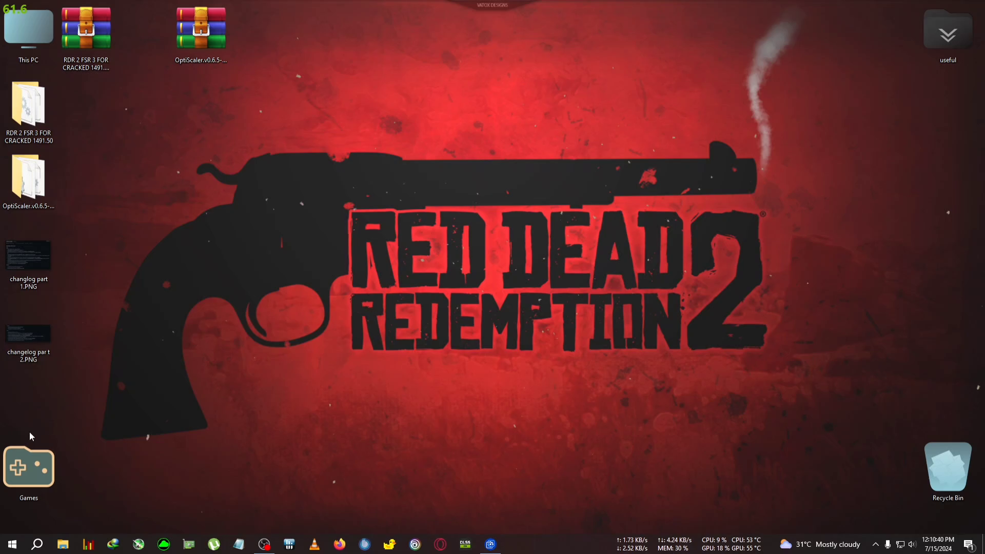
Step: Reach the Red Dead Redemption 2 install folder via the Rockstar launcher shortcut's file location
{"action": "double_click", "coordinate": [28, 468]}
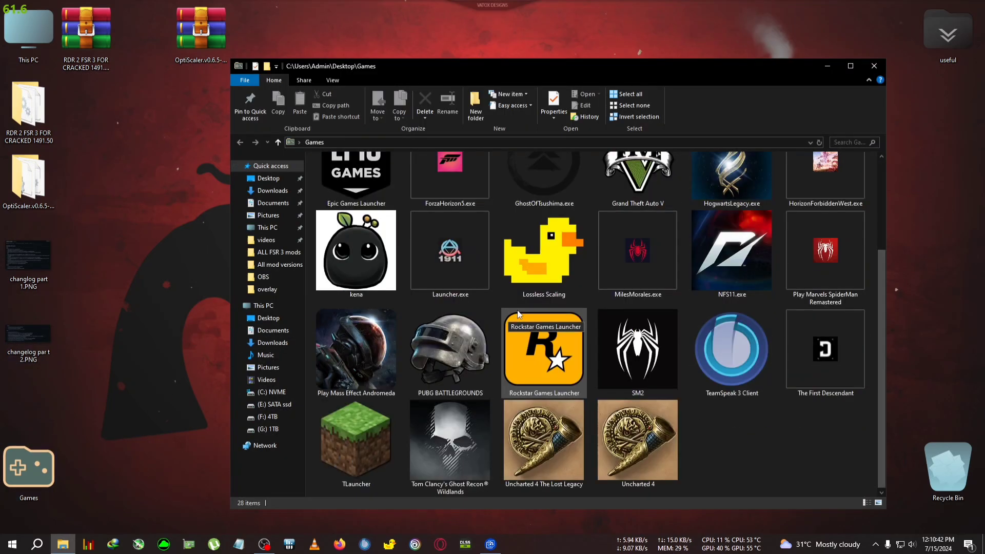
{"action": "right_click", "coordinate": [450, 251]}
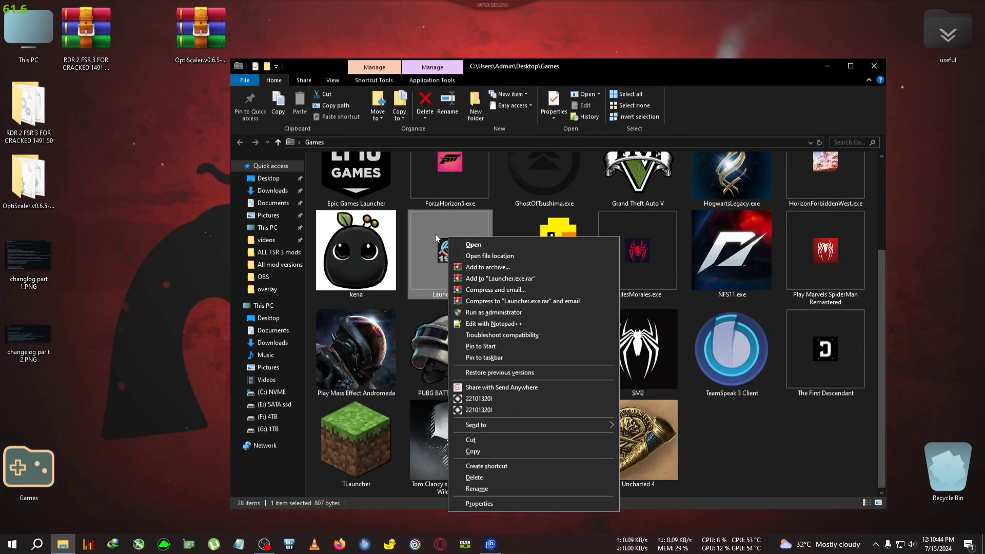
{"action": "left_click", "coordinate": [489, 256]}
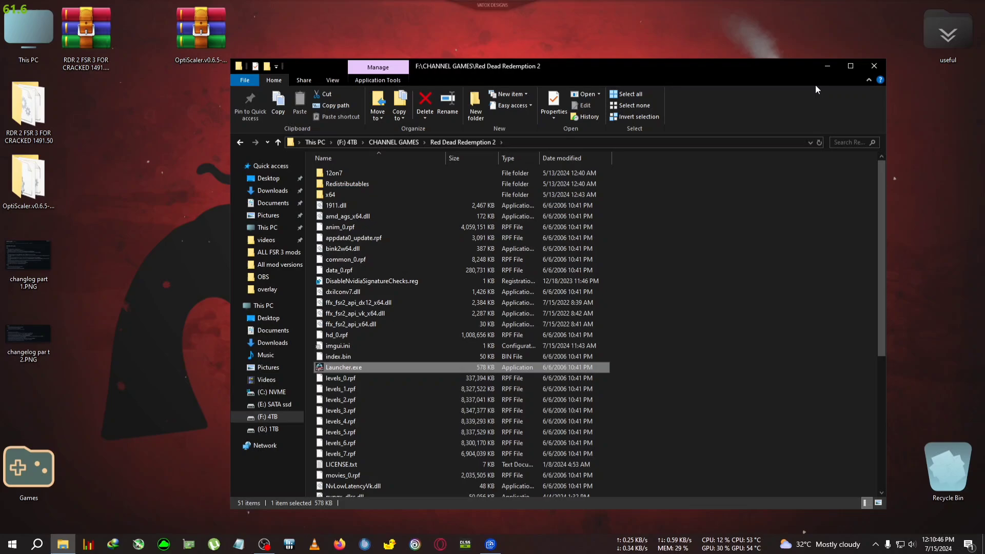
{"action": "scroll", "scroll_direction": "down", "scroll_amount": 3}
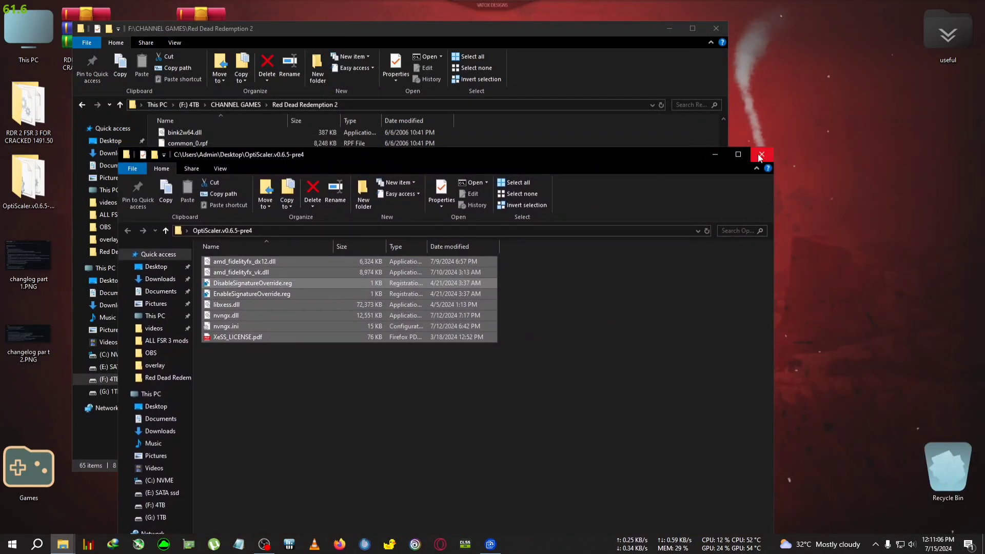
Step: Close the OptiScaler download folder and review the RDR2 folder with the added mod files
{"action": "left_click", "coordinate": [759, 155]}
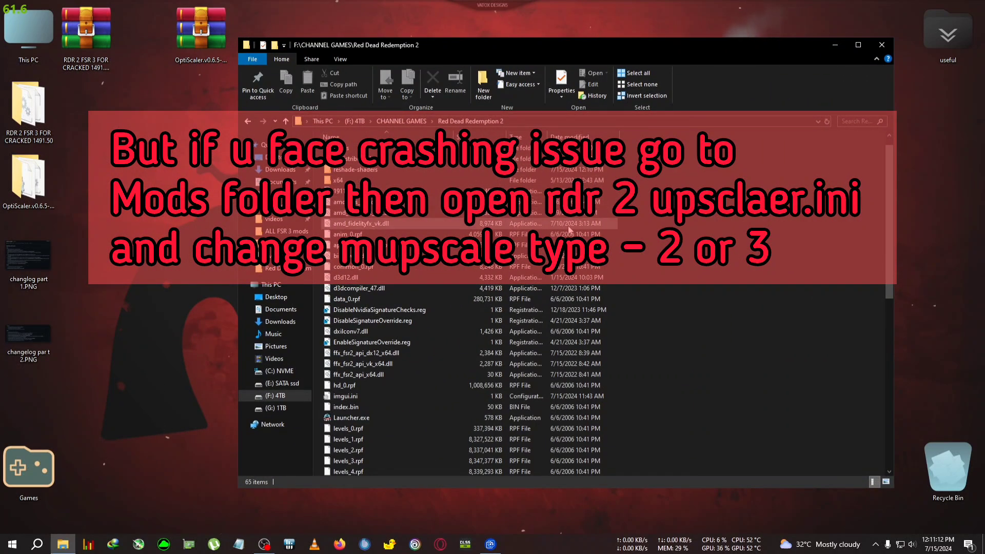
{"action": "scroll", "scroll_direction": "down", "scroll_amount": 3}
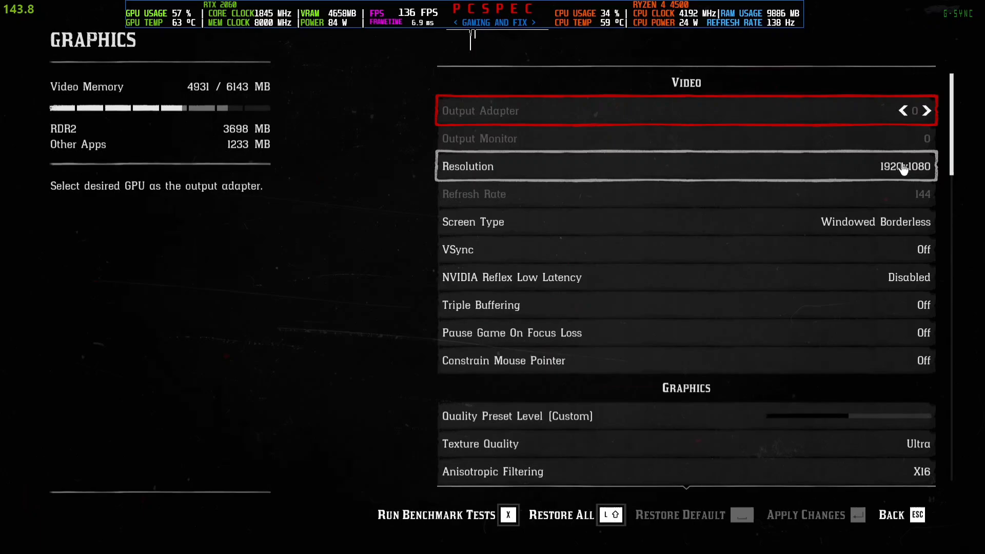
Step: Enable NVIDIA DLSS in the Graphics settings' upscaling options
{"action": "scroll", "scroll_direction": "down", "scroll_amount": 3}
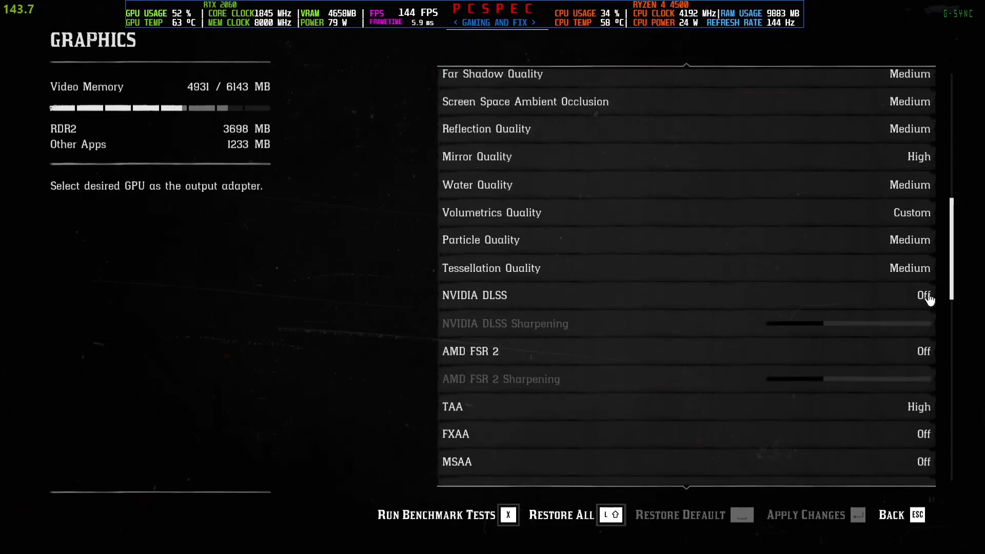
{"action": "left_click", "coordinate": [930, 295]}
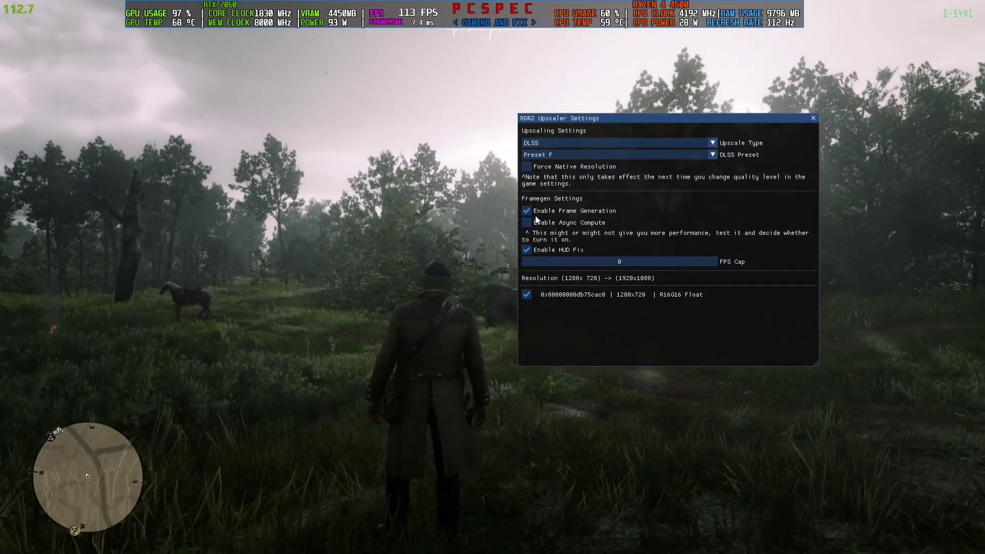
Step: Toggle Enable Frame Generation off and back on, then dismiss the RDR2 Upscaler Settings overlay
{"action": "left_click", "coordinate": [526, 210]}
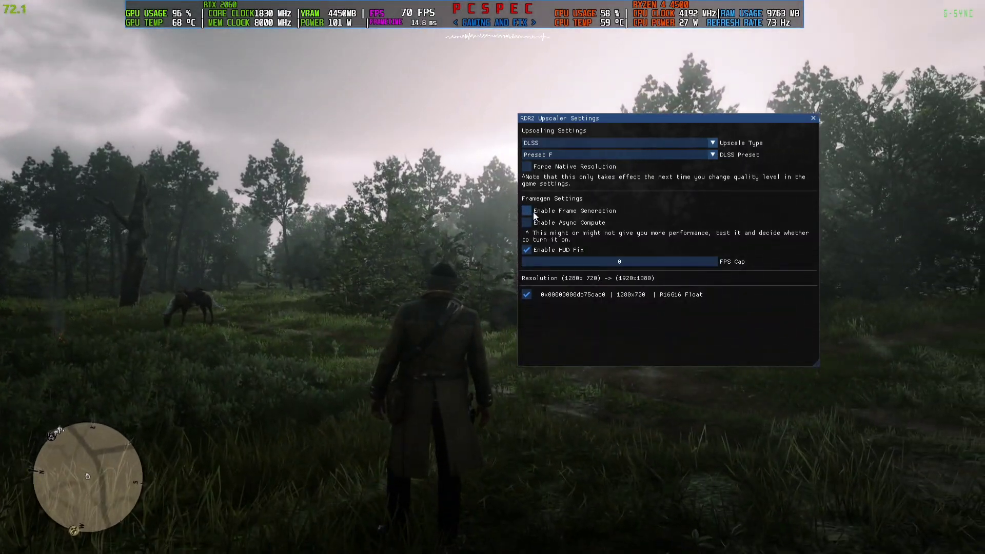
{"action": "left_click", "coordinate": [526, 211]}
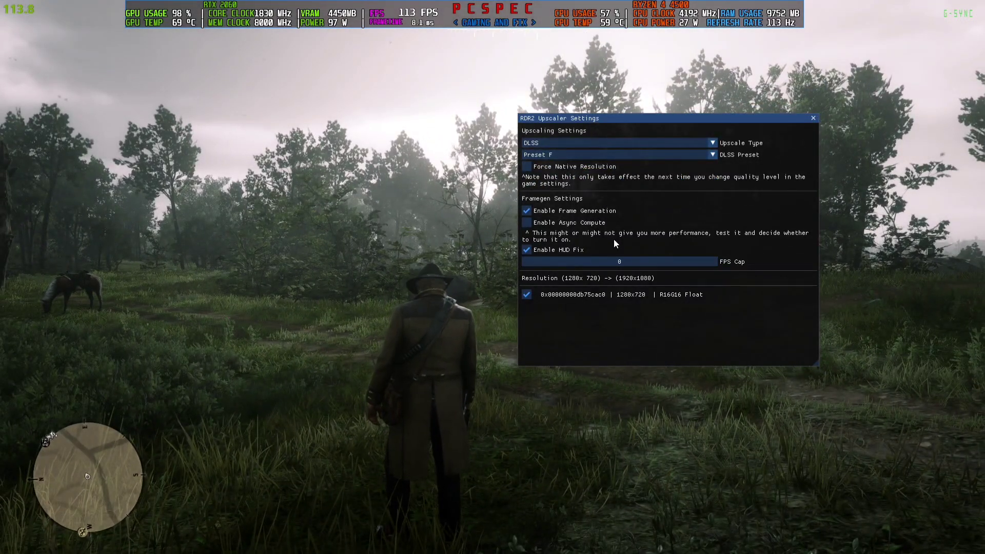
{"action": "left_click", "coordinate": [813, 117]}
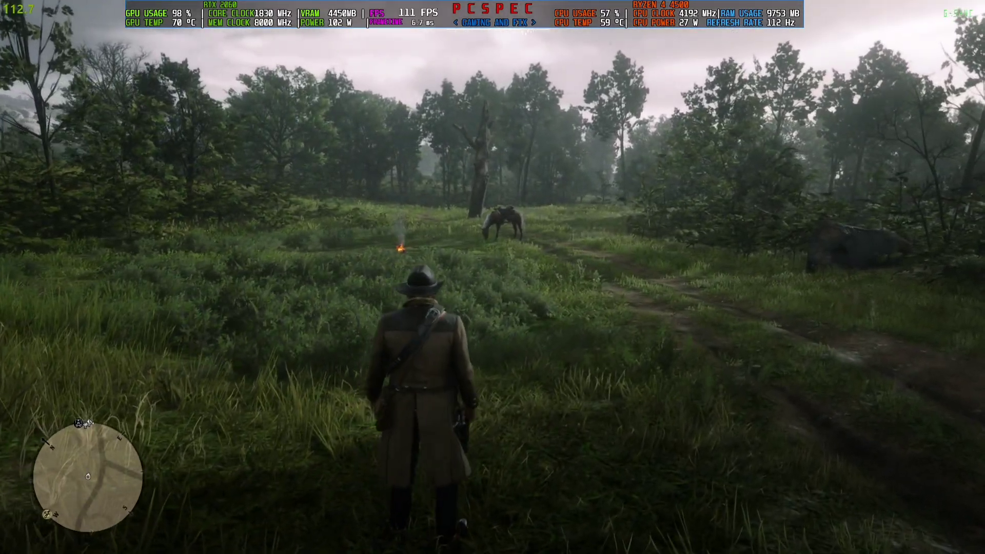
Step: In the OptiScaler menu (Insert), switch the upscaler from DLSS to XeSS, then choose FSR 3.1.0
{"action": "key", "text": "insert"}
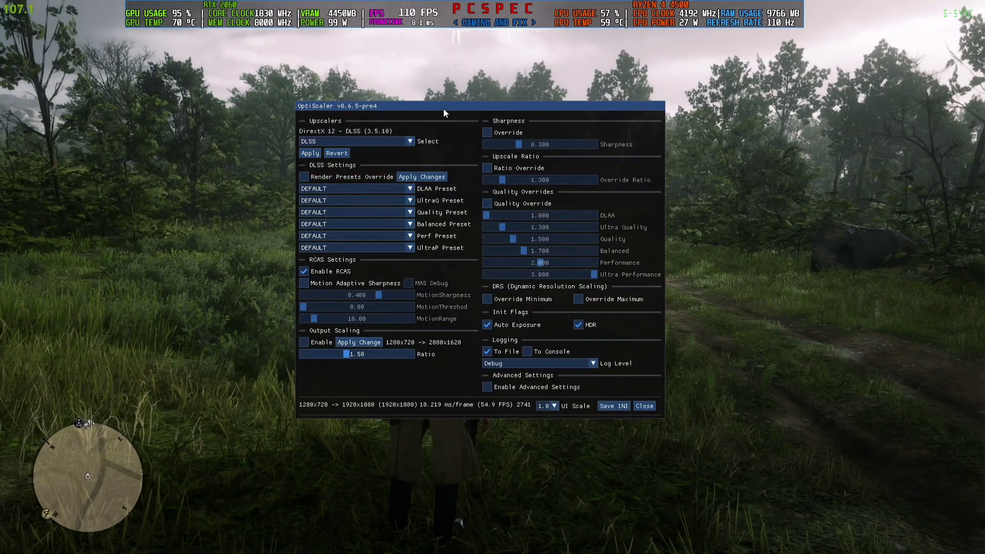
{"action": "left_click_drag", "start_coordinate": [444, 105], "coordinate": [532, 93]}
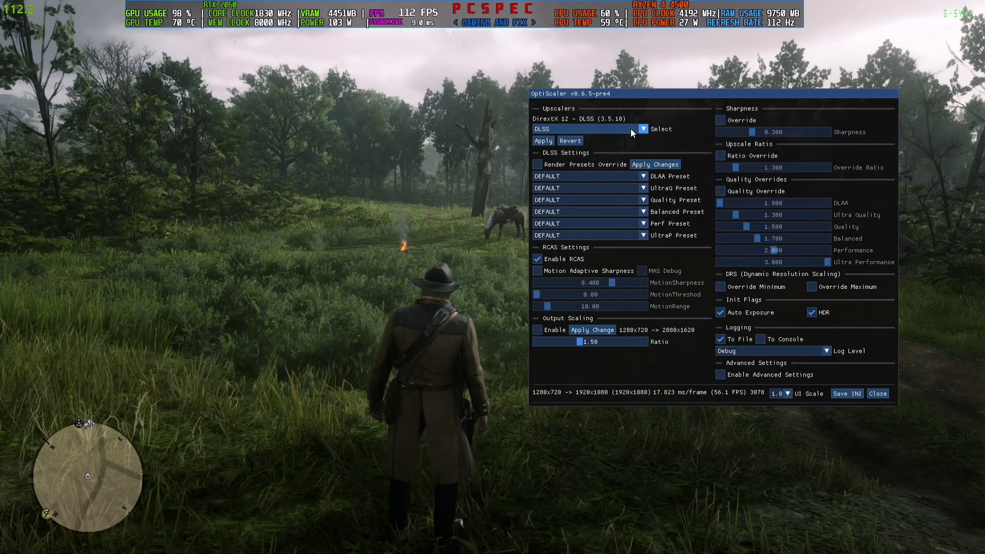
{"action": "left_click", "coordinate": [642, 129]}
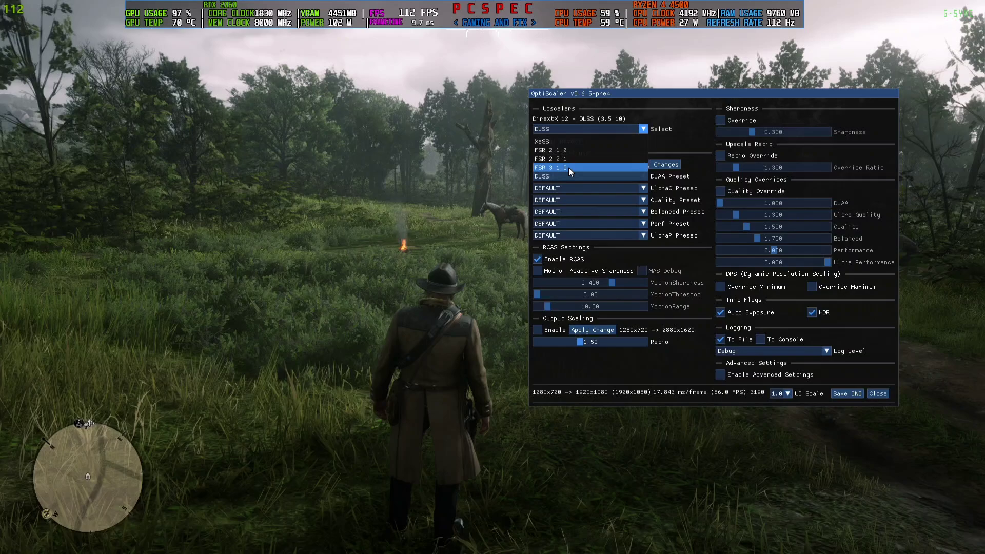
{"action": "mouse_move", "coordinate": [571, 158]}
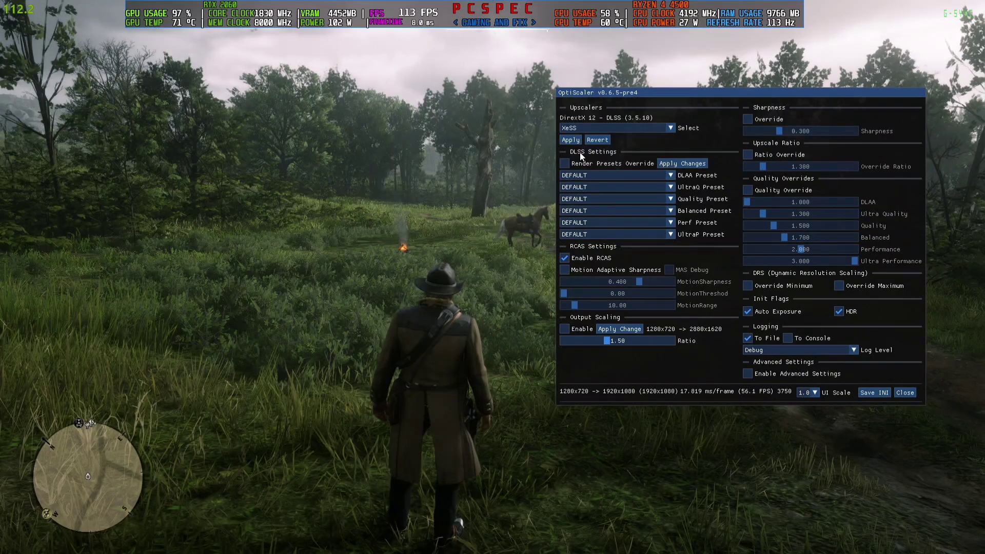
{"action": "left_click", "coordinate": [904, 392]}
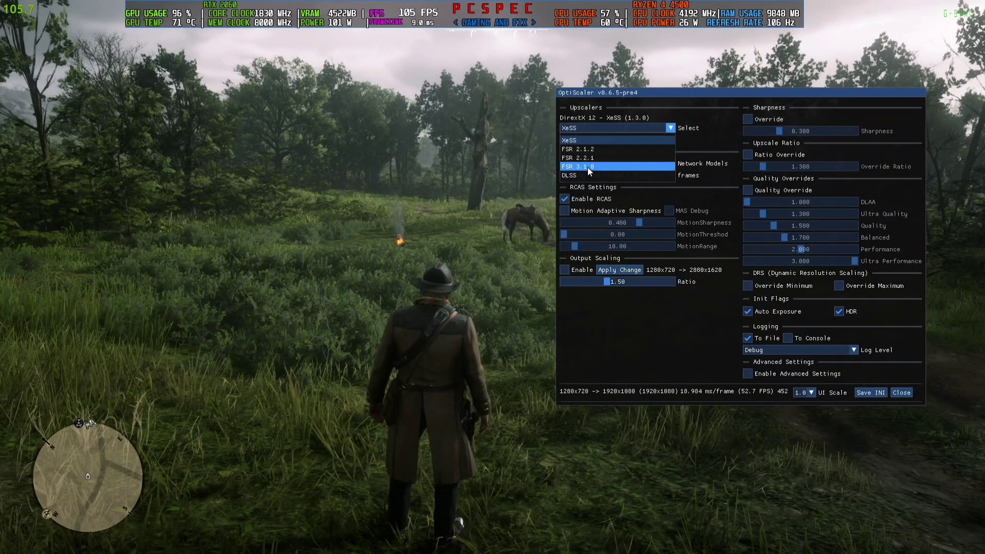
{"action": "left_click", "coordinate": [577, 166]}
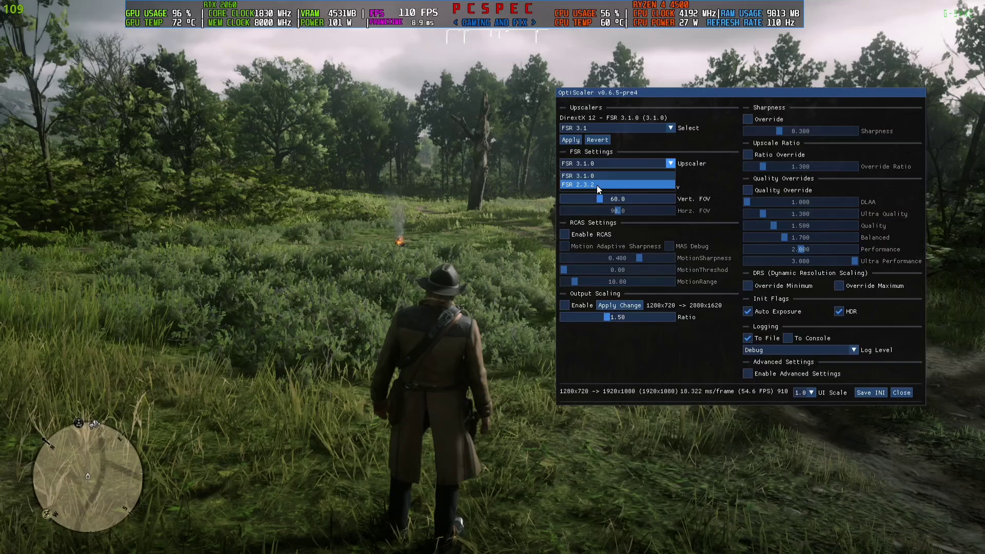
Step: Set the FSR Settings upscaler version to FSR 2.3.2 under the active FSR 3.1
{"action": "left_click", "coordinate": [596, 185]}
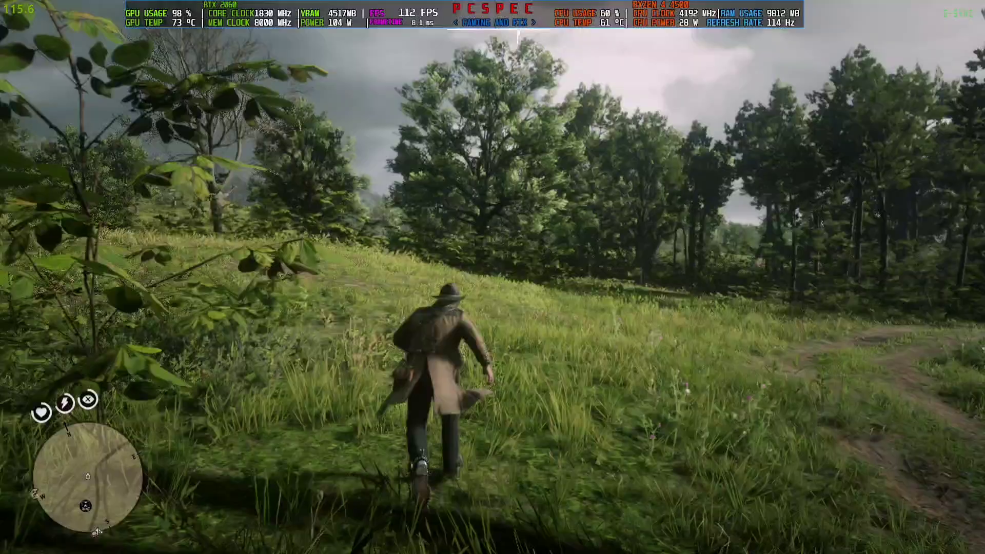
Step: Bring up the weapon wheel during gameplay after the mod menu is closed
{"action": "key", "text": "r"}
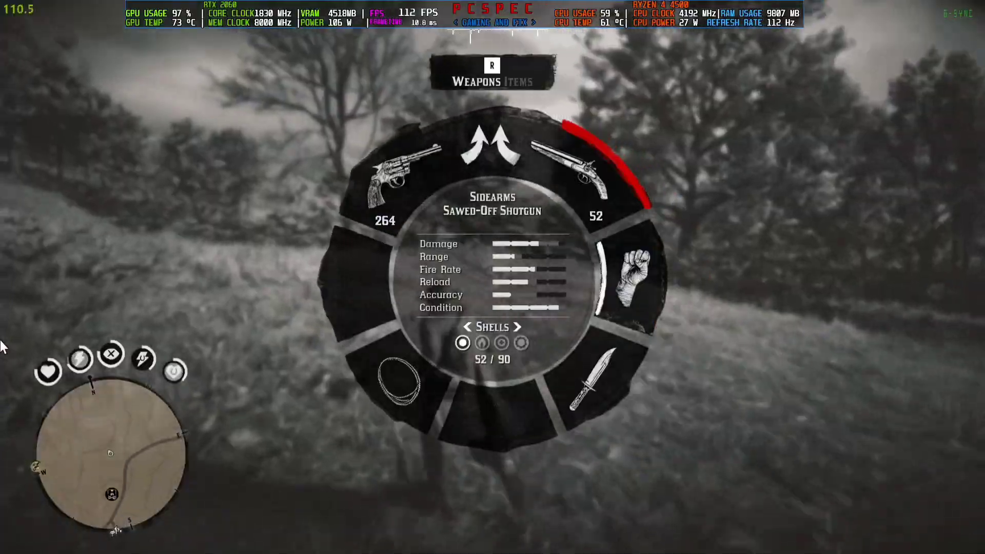